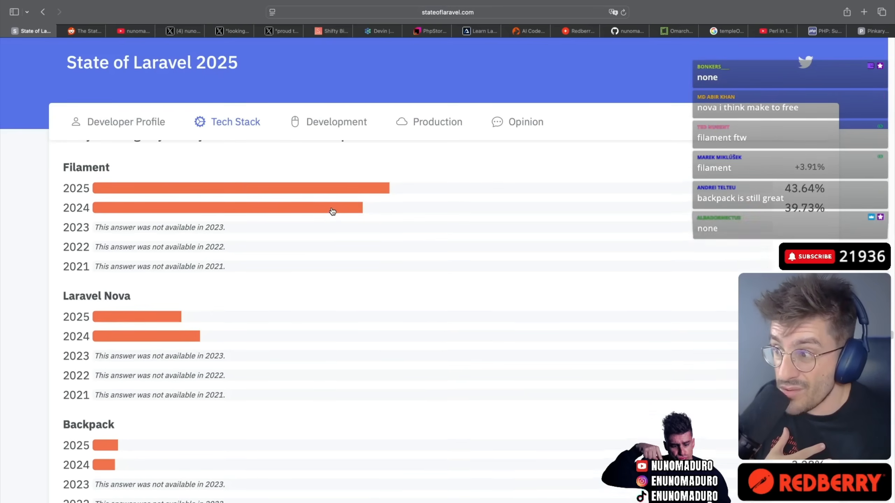
{"action": "scroll", "scroll_direction": "down", "scroll_amount": 3}
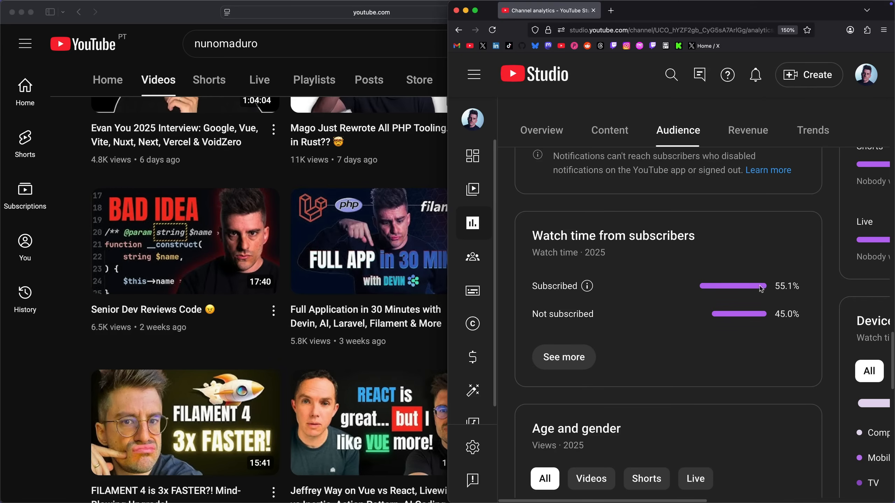
{"action": "mouse_move", "coordinate": [655, 326]}
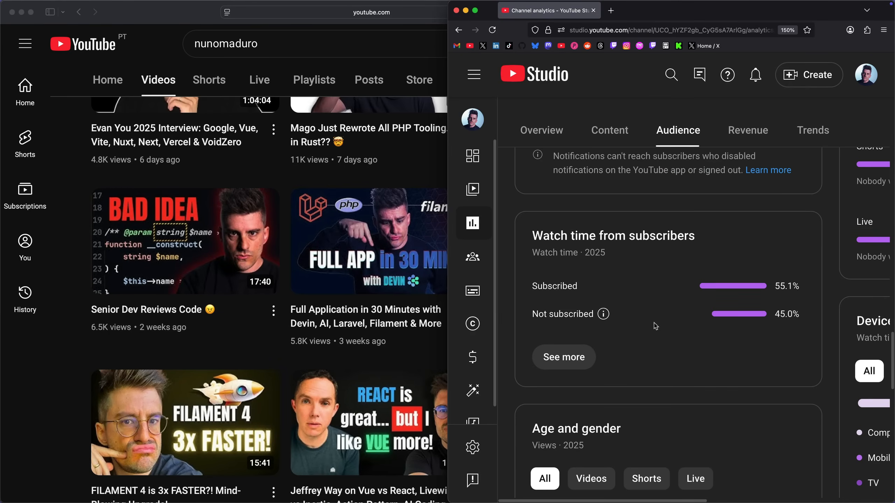
{"action": "mouse_move", "coordinate": [419, 166]}
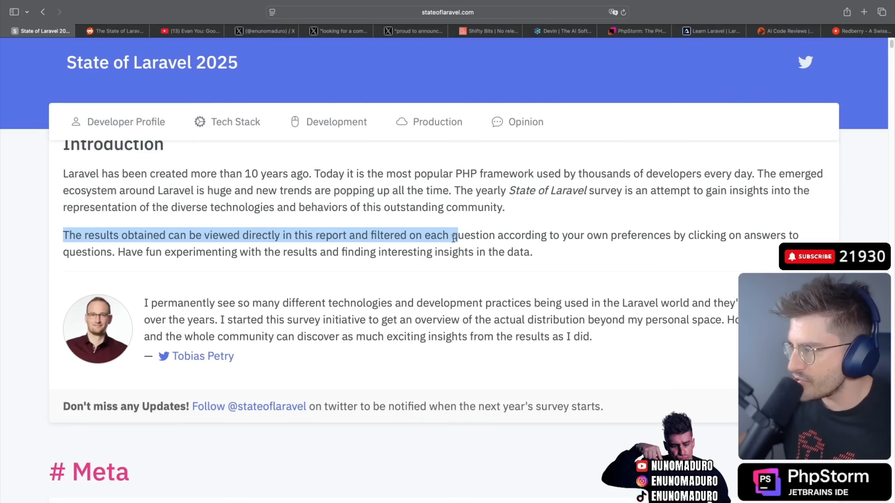
{"action": "scroll", "scroll_direction": "down", "scroll_amount": 3}
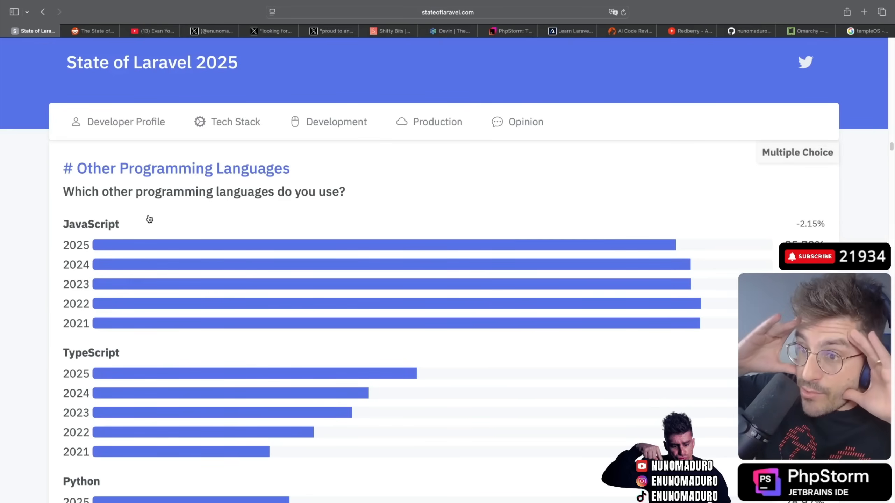
{"action": "mouse_move", "coordinate": [161, 219]}
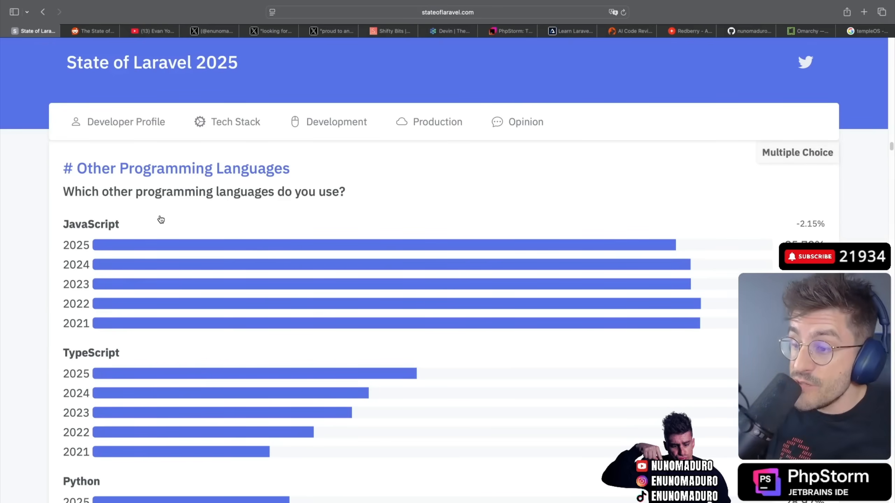
{"action": "scroll", "scroll_direction": "down", "scroll_amount": 3}
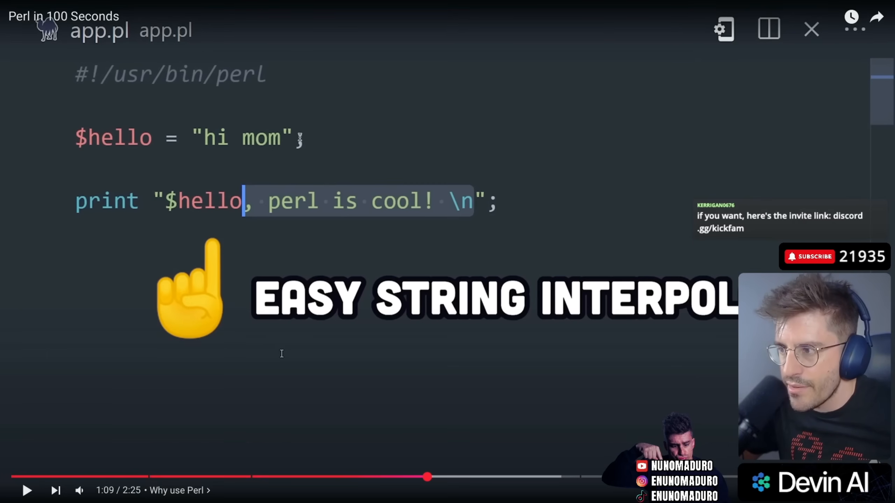
{"action": "mouse_move", "coordinate": [65, 122]}
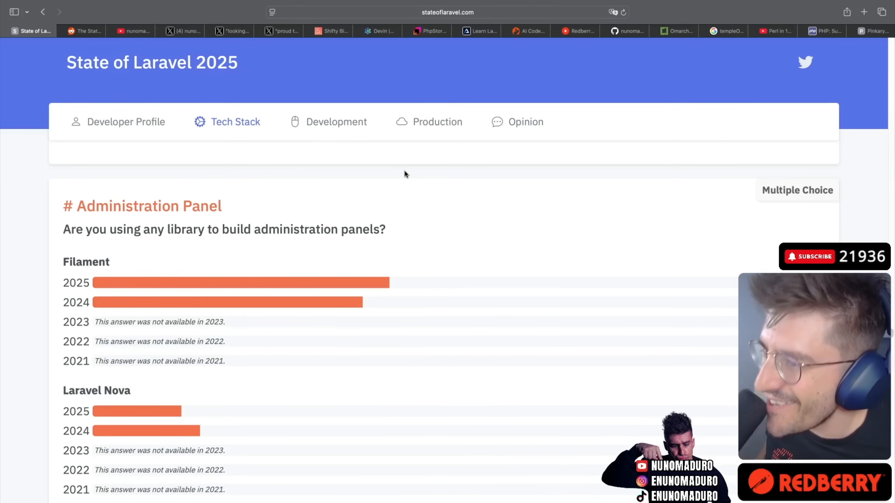
{"action": "scroll", "scroll_direction": "down", "scroll_amount": 3}
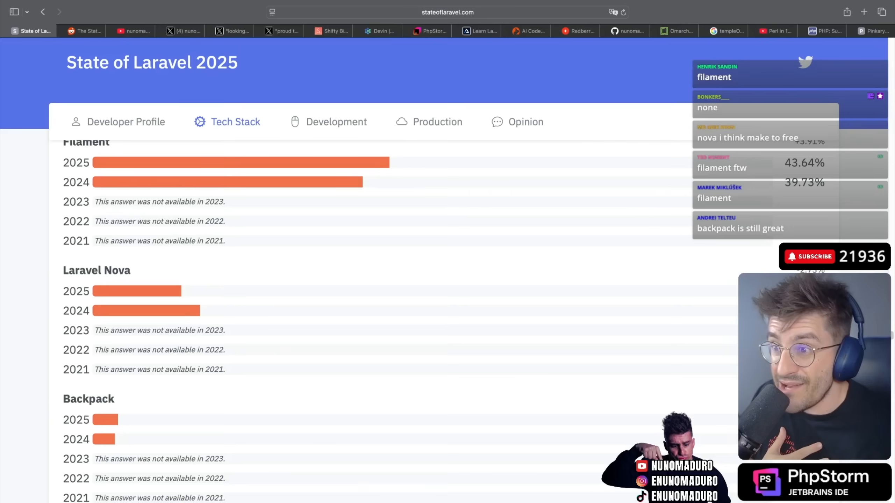
{"action": "scroll", "scroll_direction": "down", "scroll_amount": 3}
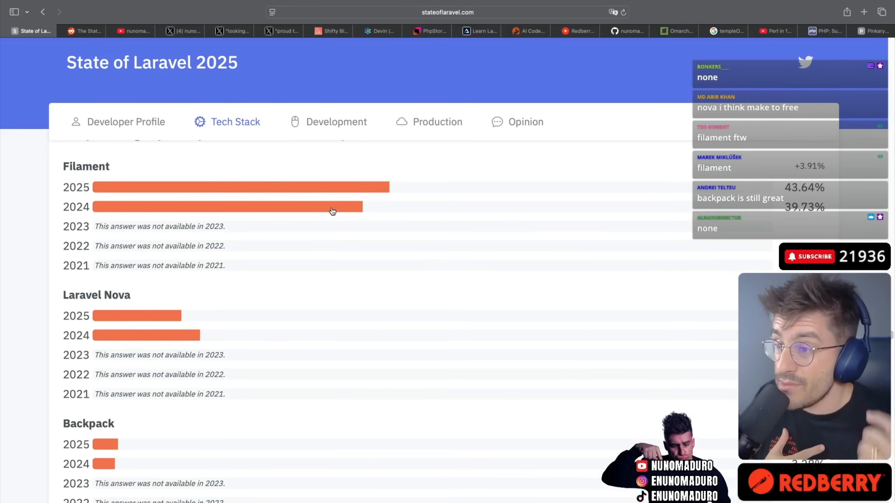
{"action": "scroll", "scroll_direction": "down", "scroll_amount": 3}
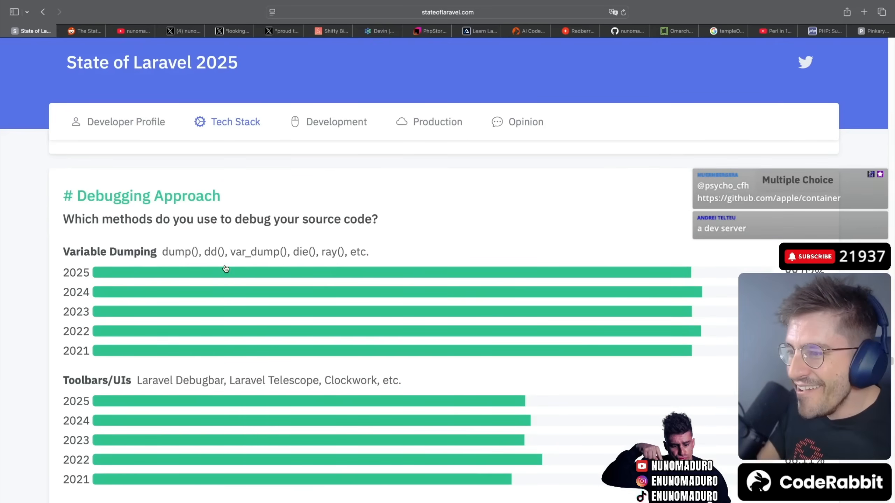
{"action": "mouse_move", "coordinate": [230, 253]}
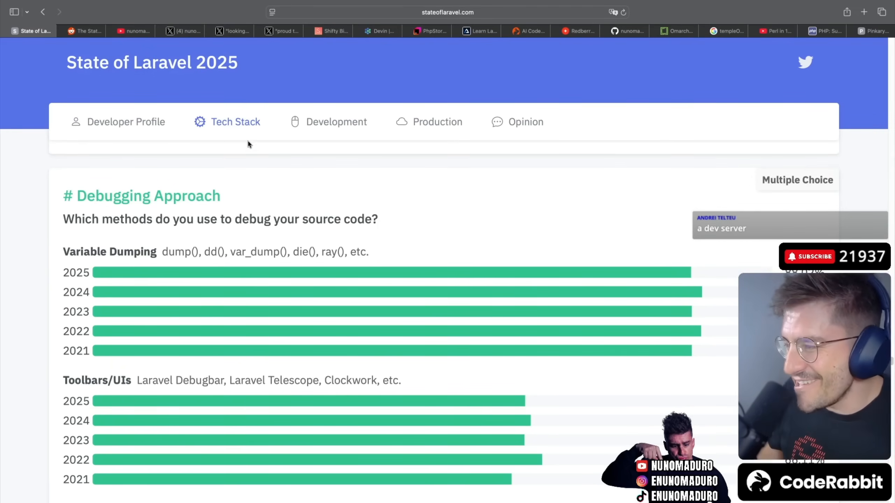
{"action": "scroll", "scroll_direction": "down", "scroll_amount": 3}
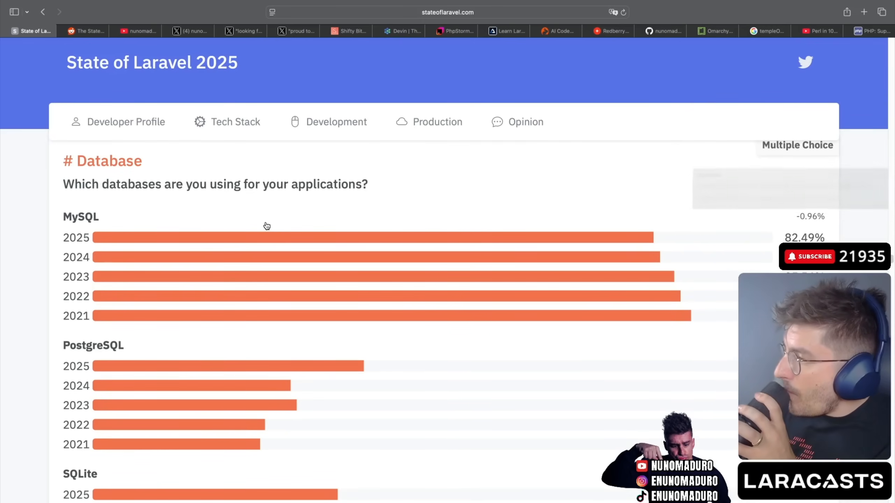
{"action": "scroll", "scroll_direction": "down", "scroll_amount": 3}
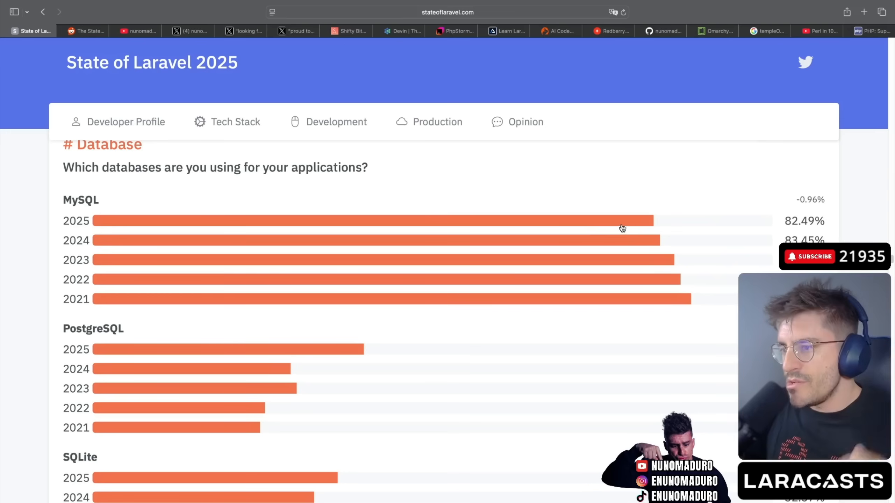
{"action": "mouse_move", "coordinate": [629, 276]}
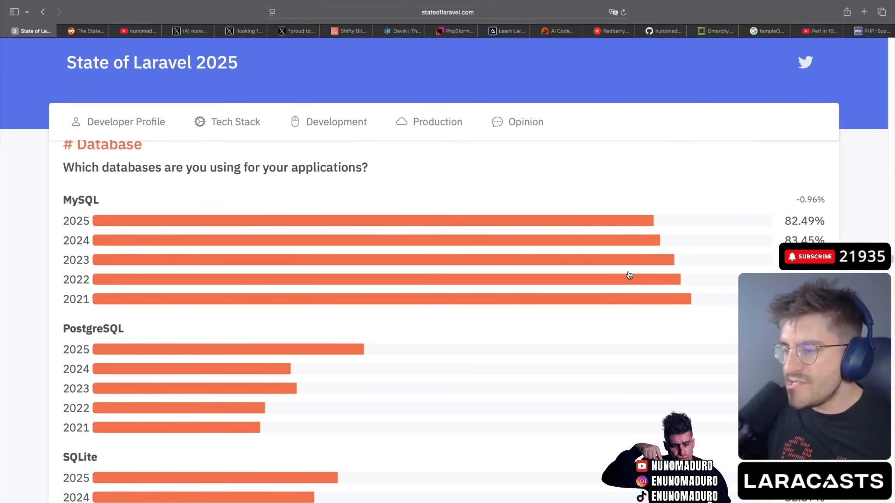
{"action": "scroll", "scroll_direction": "down", "scroll_amount": 3}
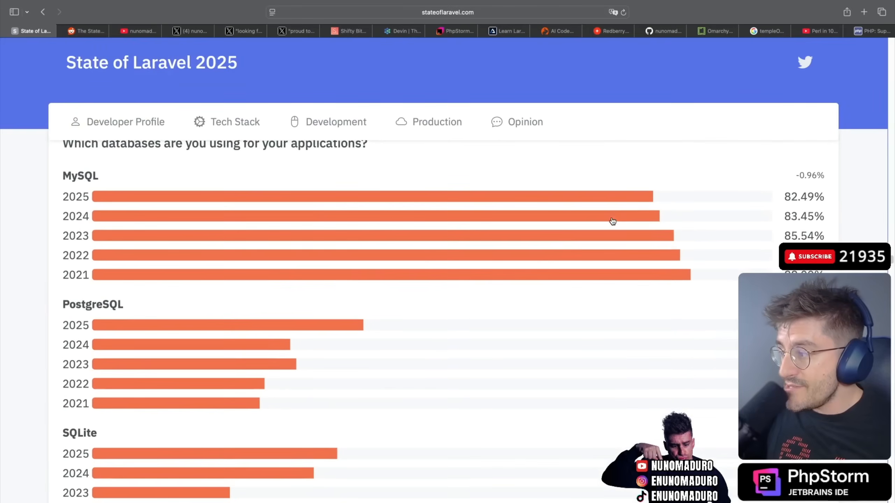
{"action": "scroll", "scroll_direction": "down", "scroll_amount": 3}
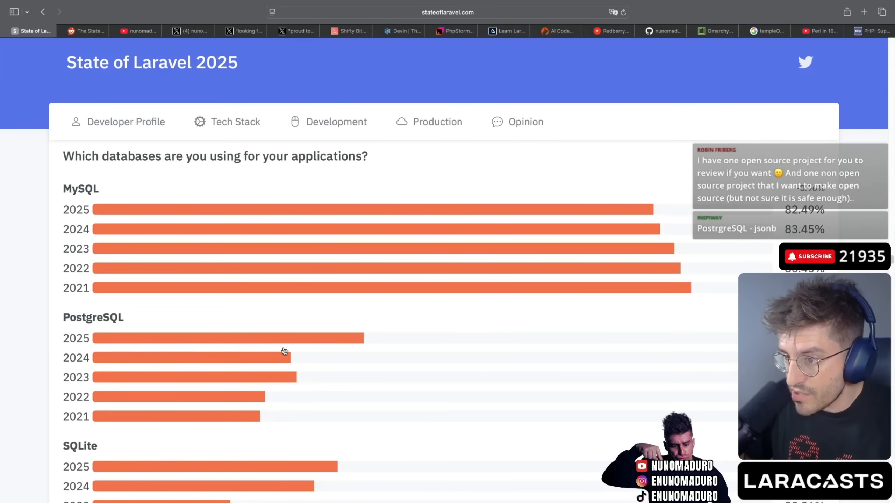
{"action": "scroll", "scroll_direction": "down", "scroll_amount": 3}
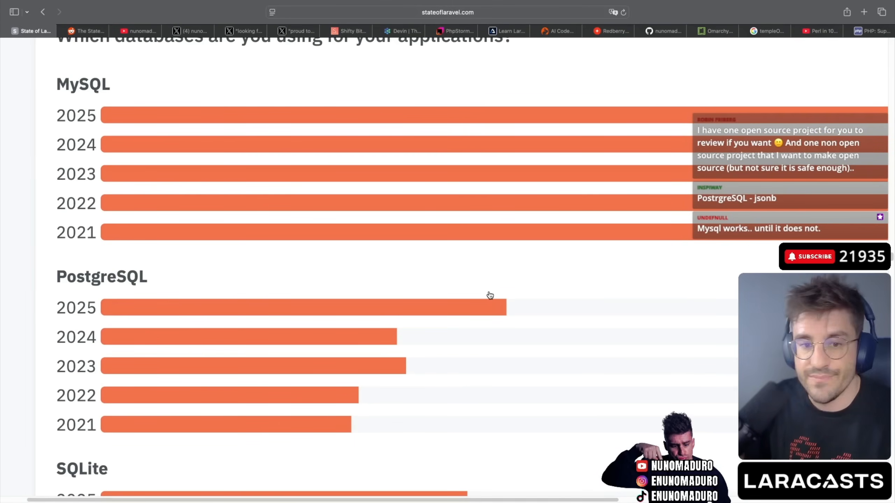
{"action": "scroll", "scroll_direction": "down", "scroll_amount": 3}
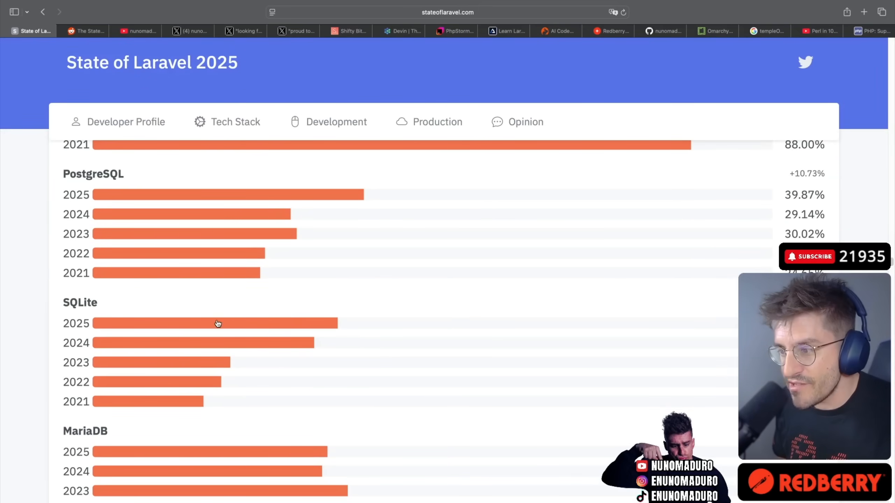
{"action": "scroll", "scroll_direction": "down", "scroll_amount": 3}
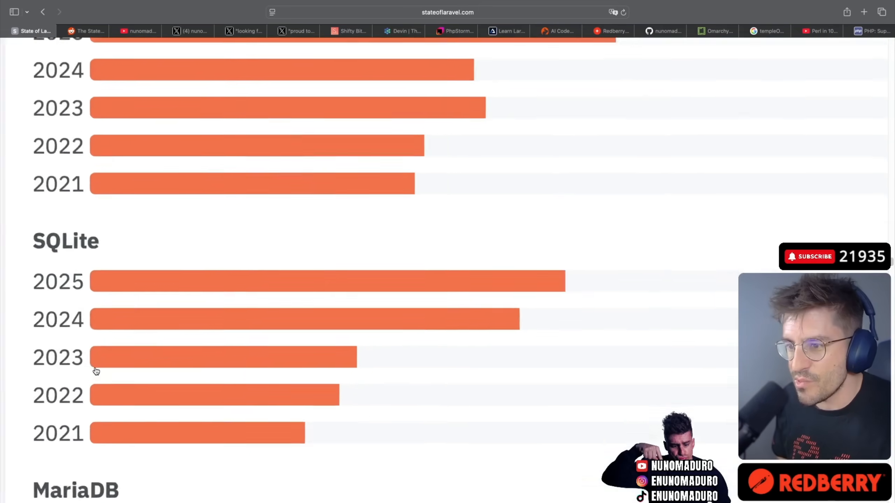
{"action": "scroll", "scroll_direction": "down", "scroll_amount": 3}
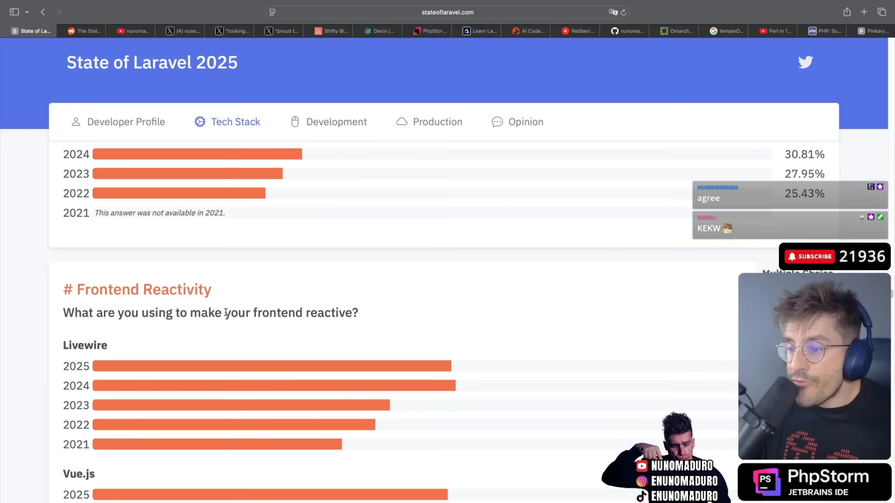
{"action": "scroll", "scroll_direction": "down", "scroll_amount": 3}
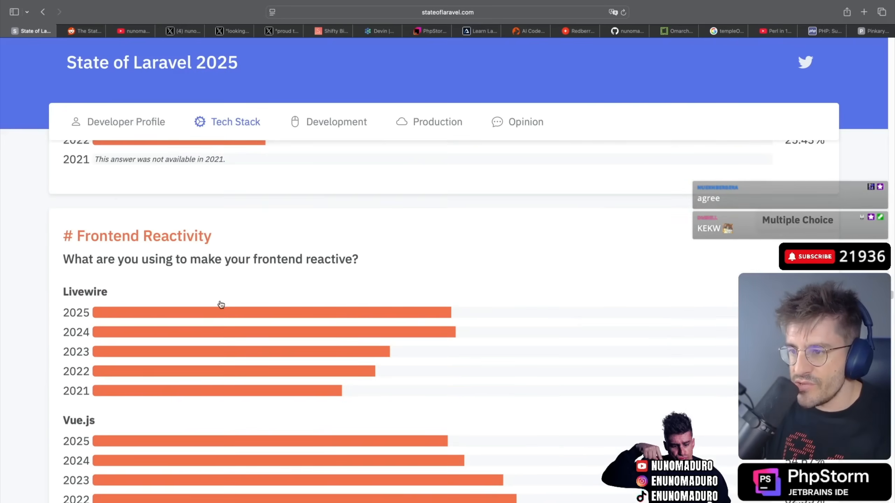
{"action": "scroll", "scroll_direction": "down", "scroll_amount": 3}
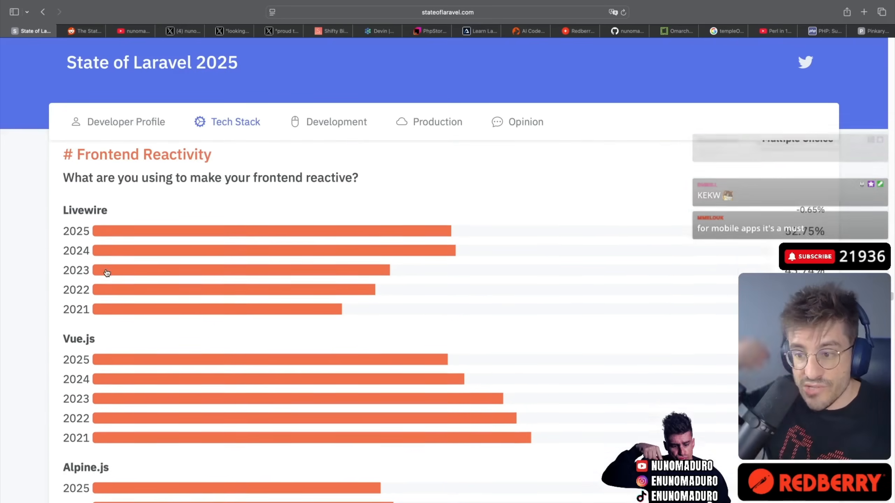
{"action": "scroll", "scroll_direction": "down", "scroll_amount": 3}
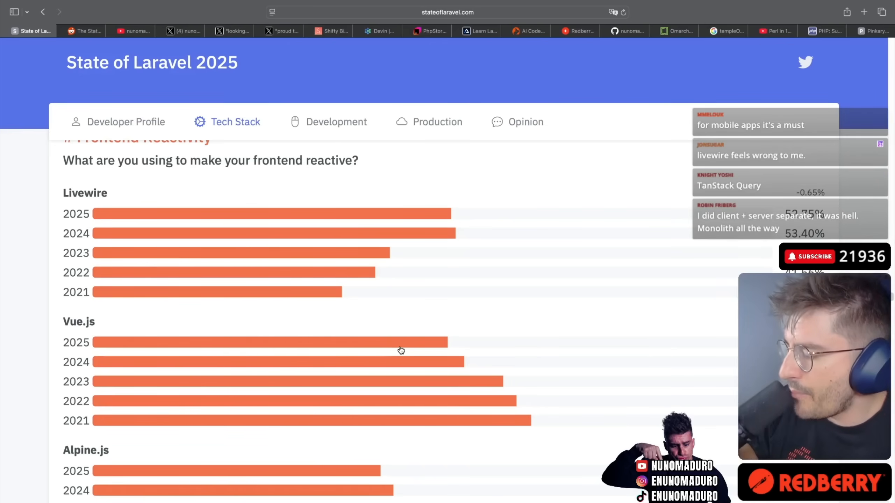
{"action": "scroll", "scroll_direction": "down", "scroll_amount": 3}
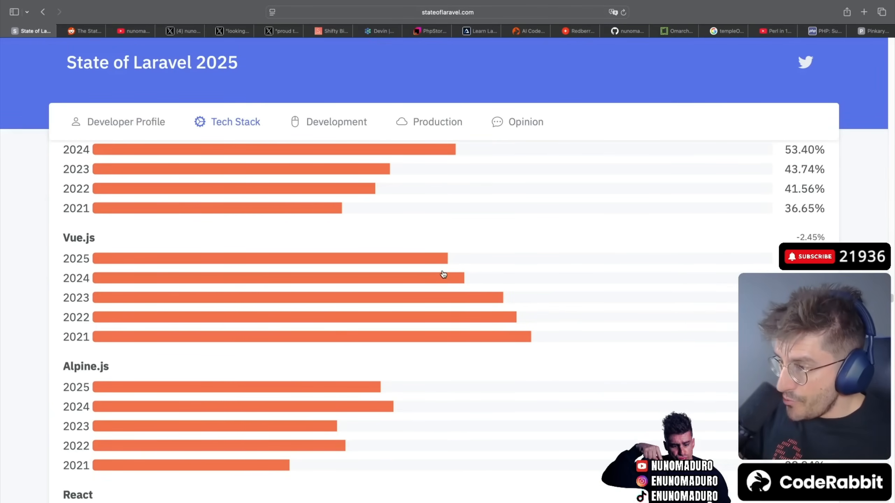
{"action": "scroll", "scroll_direction": "down", "scroll_amount": 3}
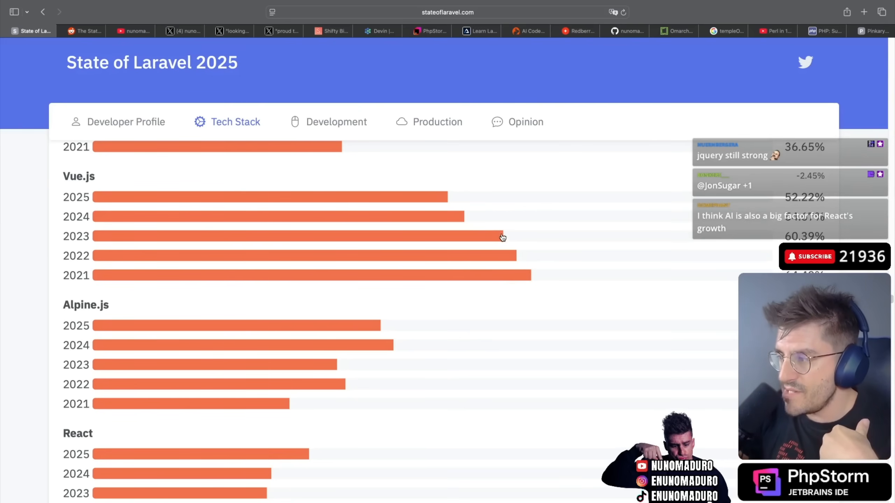
{"action": "scroll", "scroll_direction": "down", "scroll_amount": 3}
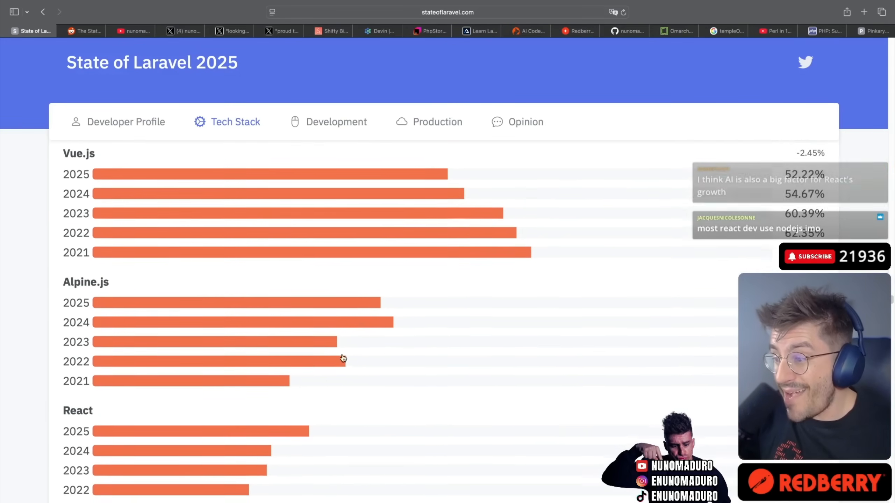
{"action": "scroll", "scroll_direction": "up", "scroll_amount": 3}
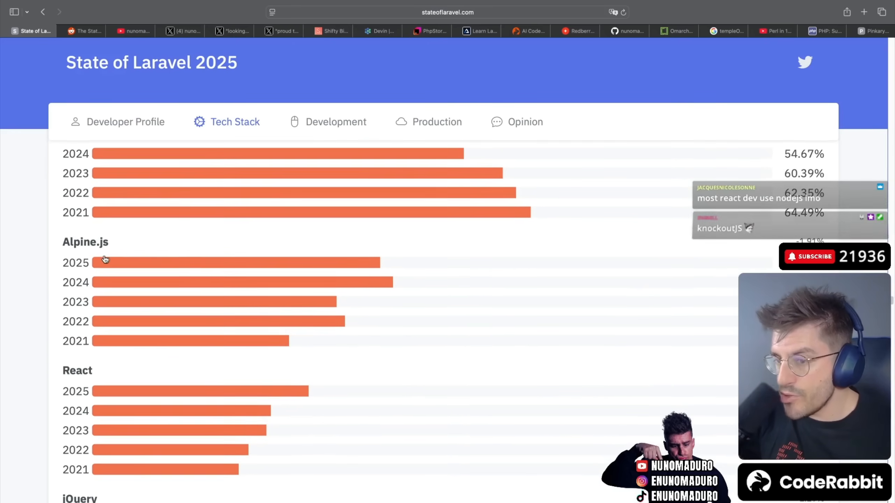
{"action": "scroll", "scroll_direction": "down", "scroll_amount": 3}
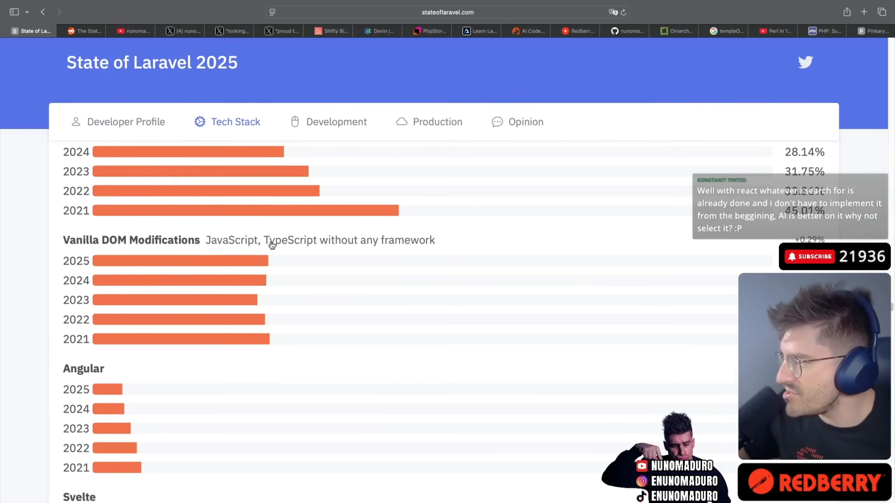
{"action": "scroll", "scroll_direction": "down", "scroll_amount": 3}
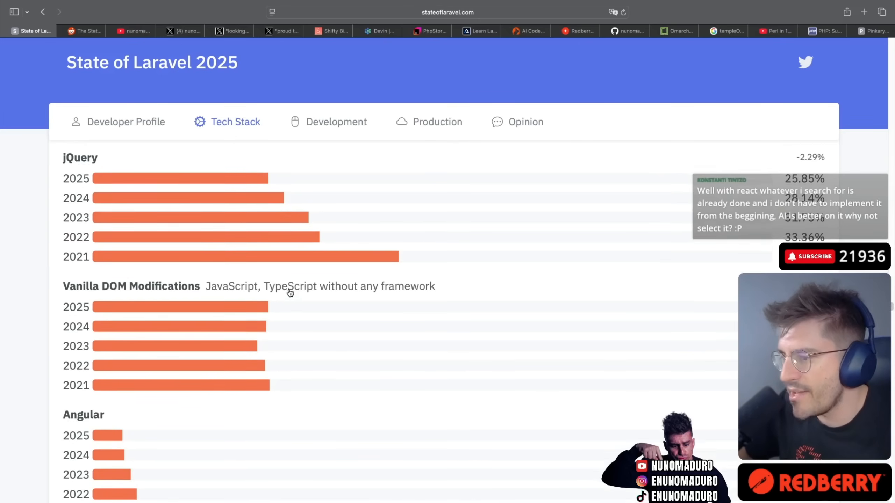
{"action": "scroll", "scroll_direction": "down", "scroll_amount": 3}
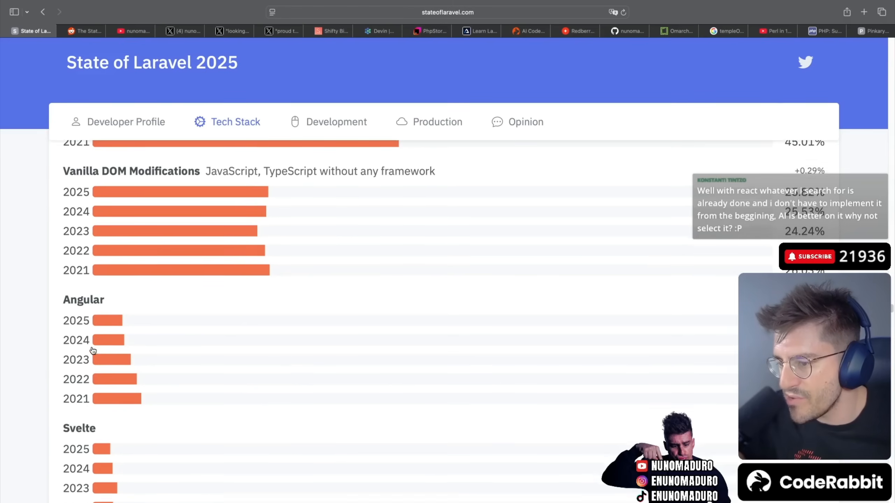
{"action": "scroll", "scroll_direction": "down", "scroll_amount": 3}
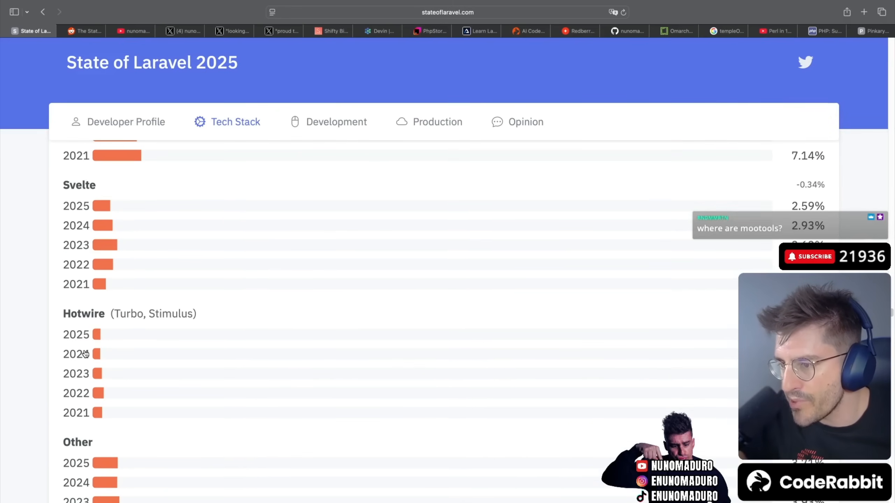
{"action": "scroll", "scroll_direction": "down", "scroll_amount": 3}
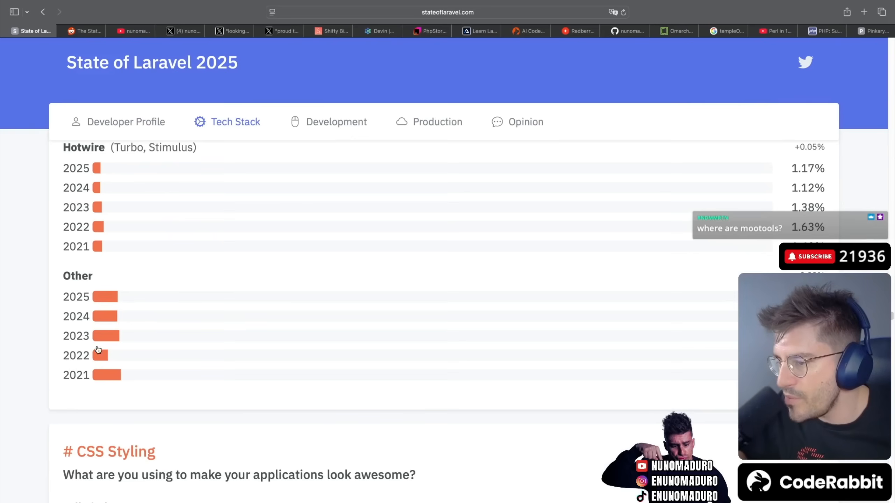
{"action": "scroll", "scroll_direction": "down", "scroll_amount": 3}
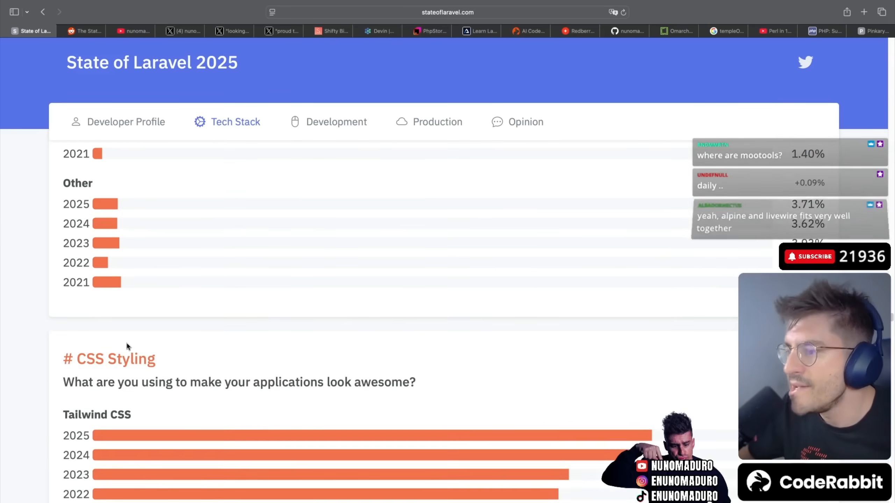
{"action": "scroll", "scroll_direction": "down", "scroll_amount": 3}
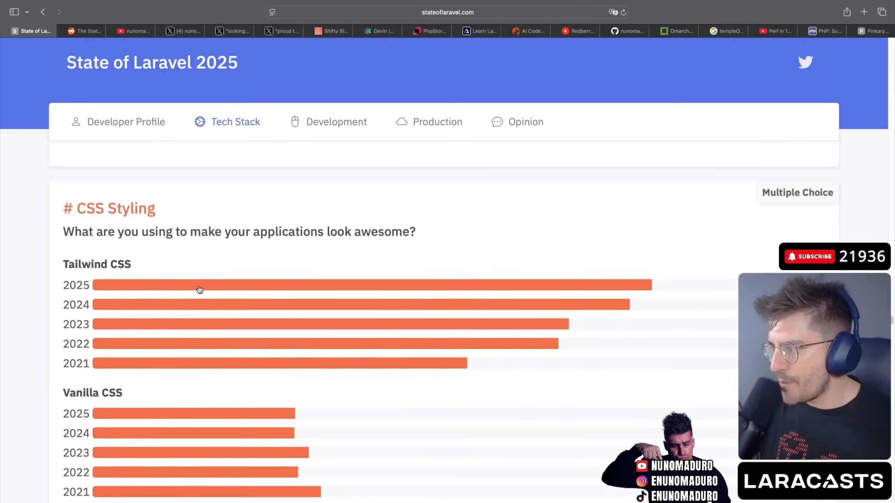
{"action": "scroll", "scroll_direction": "down", "scroll_amount": 3}
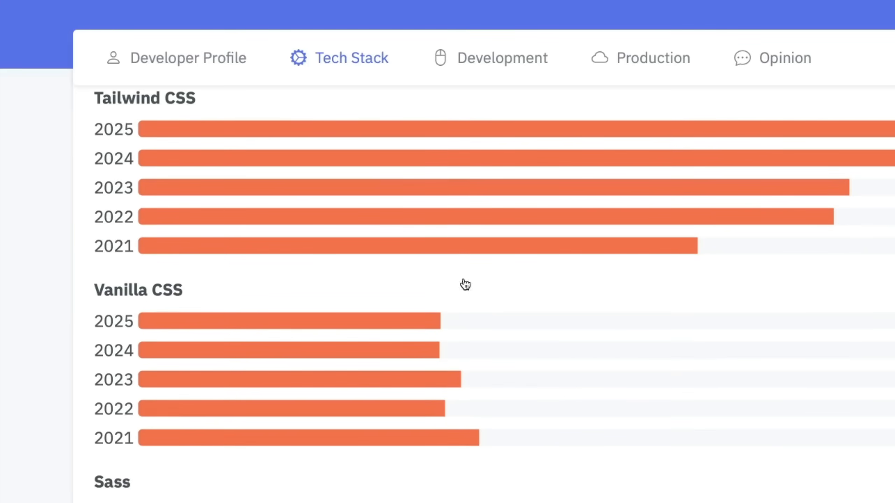
{"action": "scroll", "scroll_direction": "down", "scroll_amount": 3}
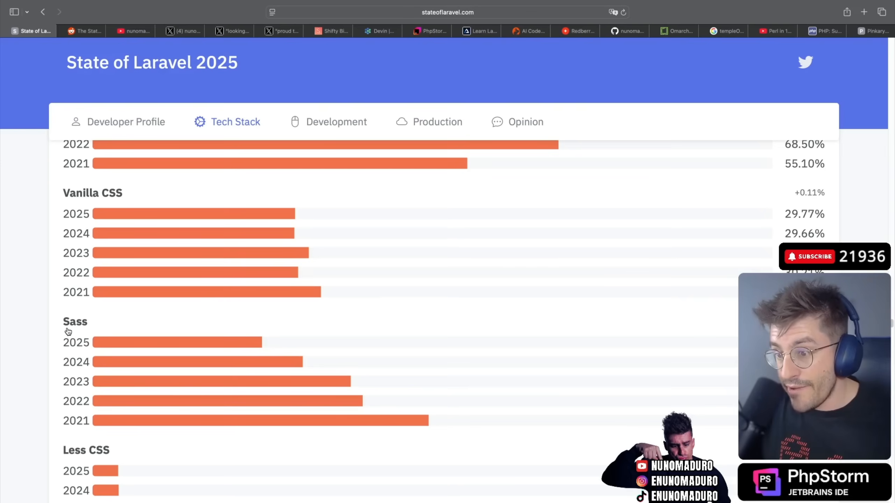
{"action": "scroll", "scroll_direction": "down", "scroll_amount": 3}
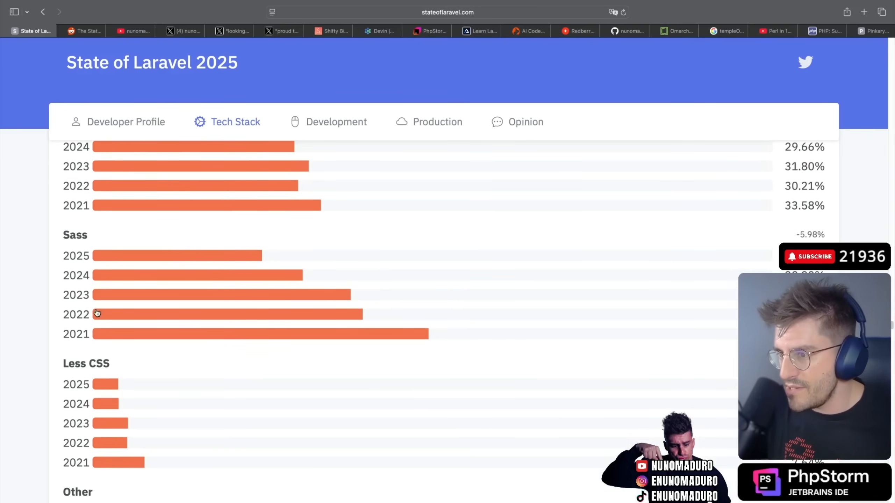
{"action": "scroll", "scroll_direction": "down", "scroll_amount": 3}
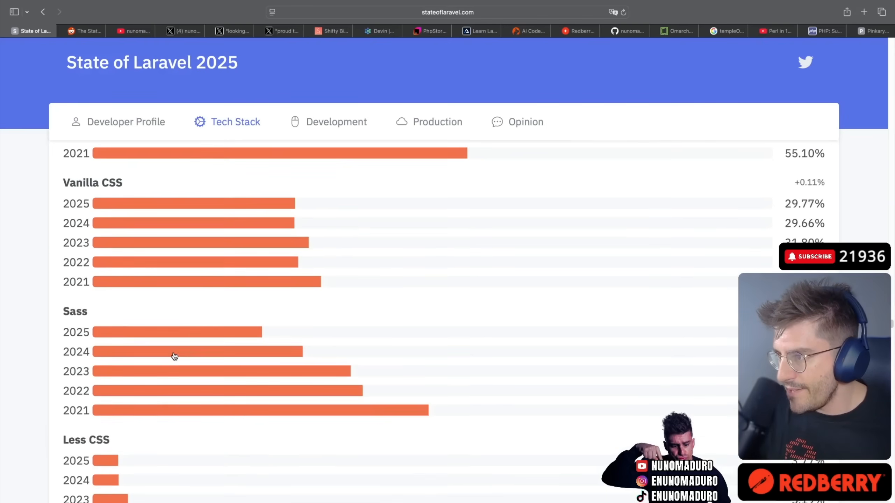
{"action": "scroll", "scroll_direction": "up", "scroll_amount": 3}
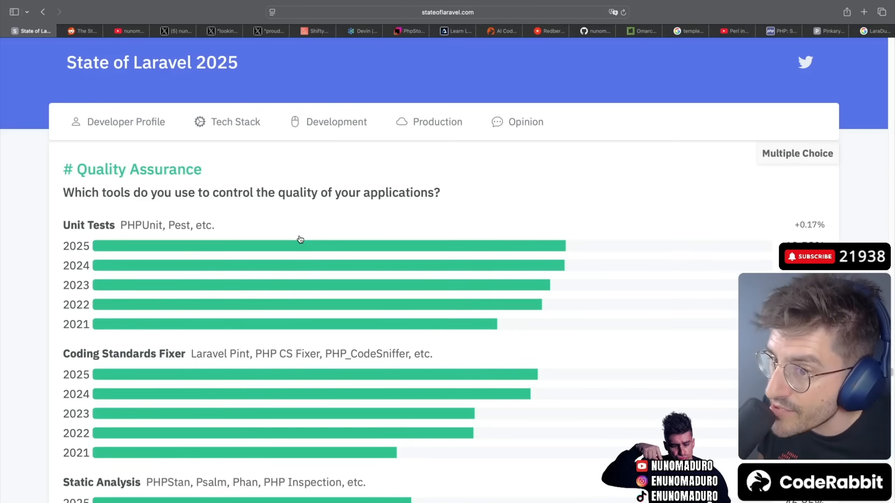
{"action": "scroll", "scroll_direction": "down", "scroll_amount": 3}
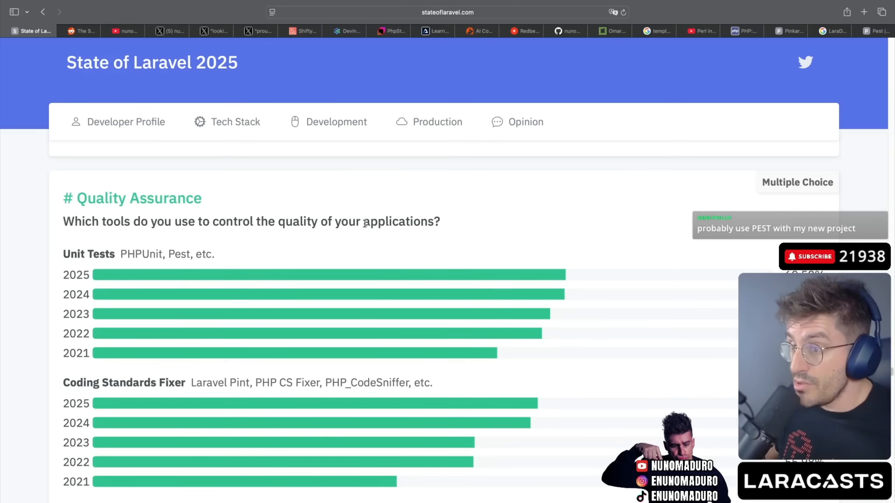
{"action": "scroll", "scroll_direction": "down", "scroll_amount": 3}
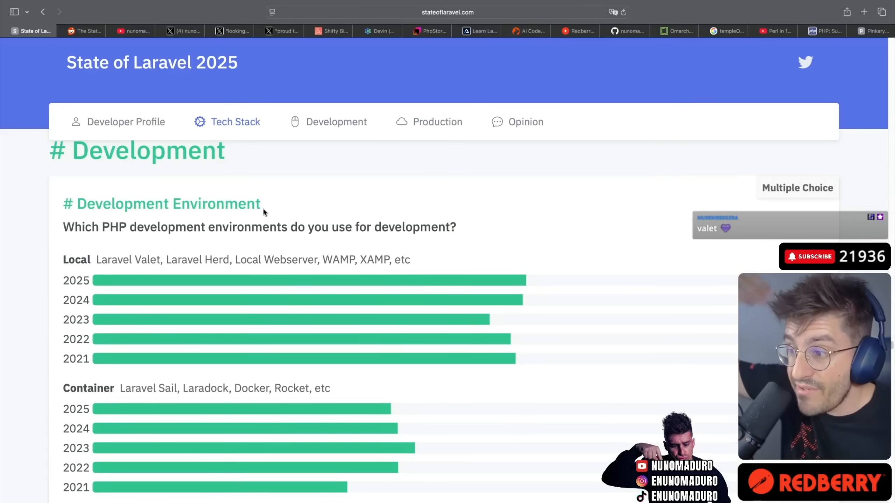
{"action": "scroll", "scroll_direction": "down", "scroll_amount": 3}
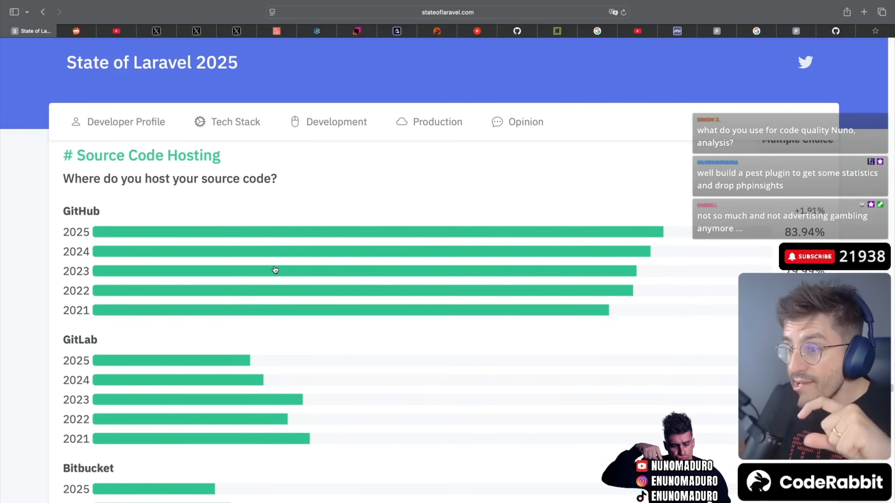
{"action": "scroll", "scroll_direction": "down", "scroll_amount": 3}
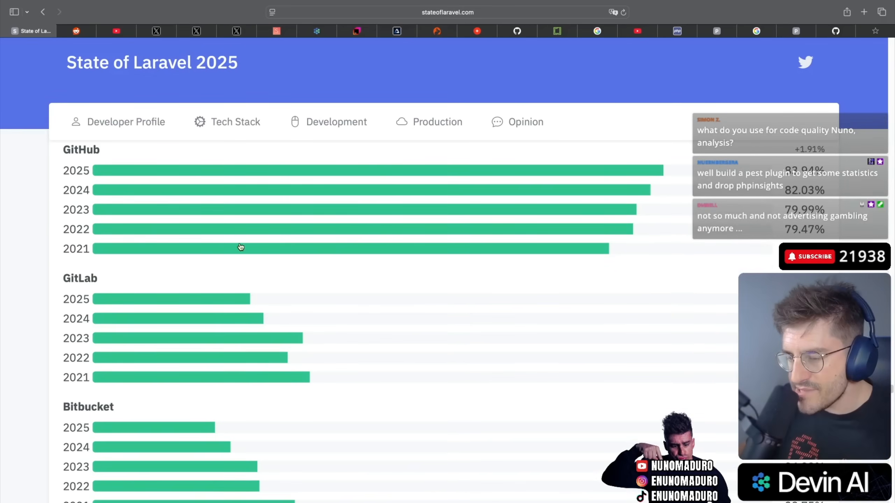
{"action": "scroll", "scroll_direction": "down", "scroll_amount": 3}
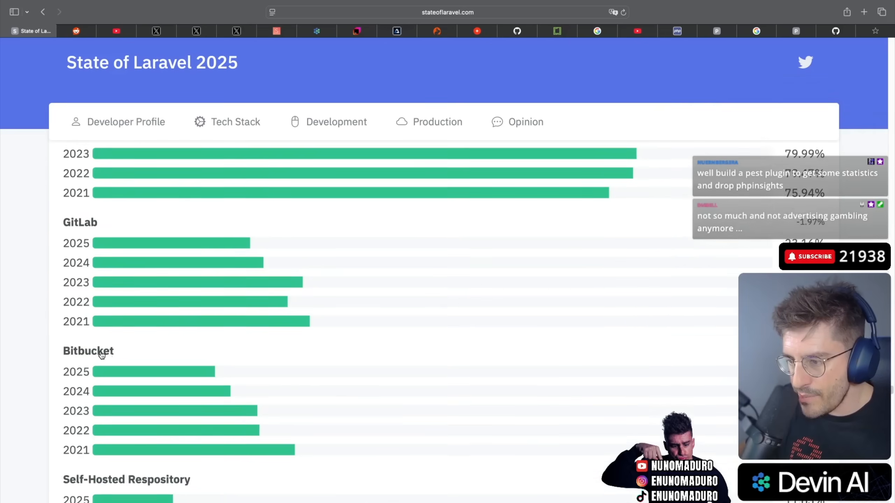
{"action": "scroll", "scroll_direction": "down", "scroll_amount": 3}
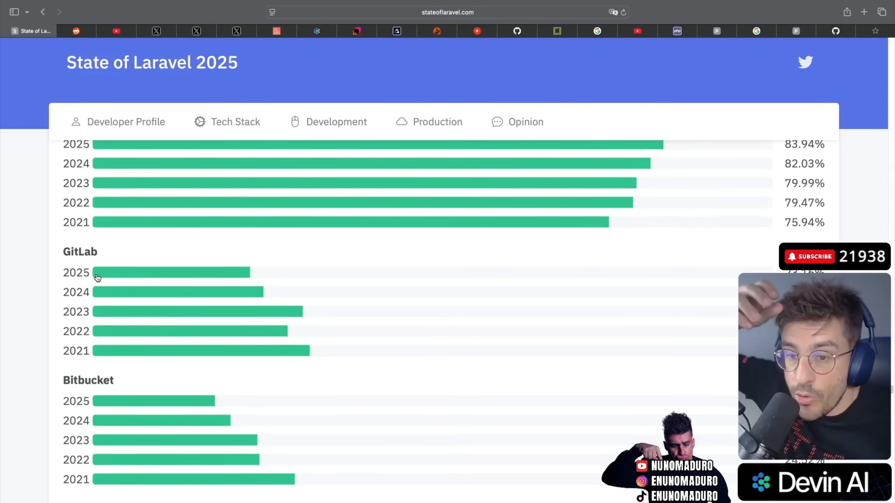
{"action": "scroll", "scroll_direction": "up", "scroll_amount": 3}
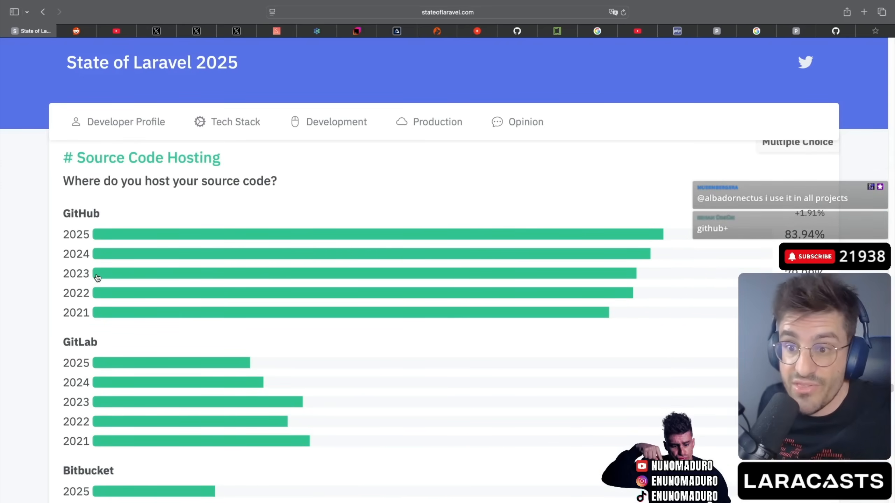
{"action": "scroll", "scroll_direction": "down", "scroll_amount": 3}
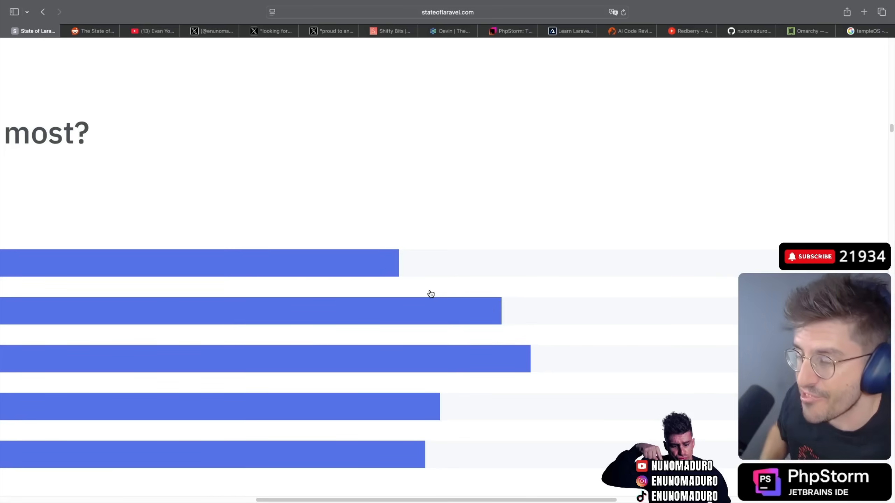
{"action": "scroll", "scroll_direction": "down", "scroll_amount": 3}
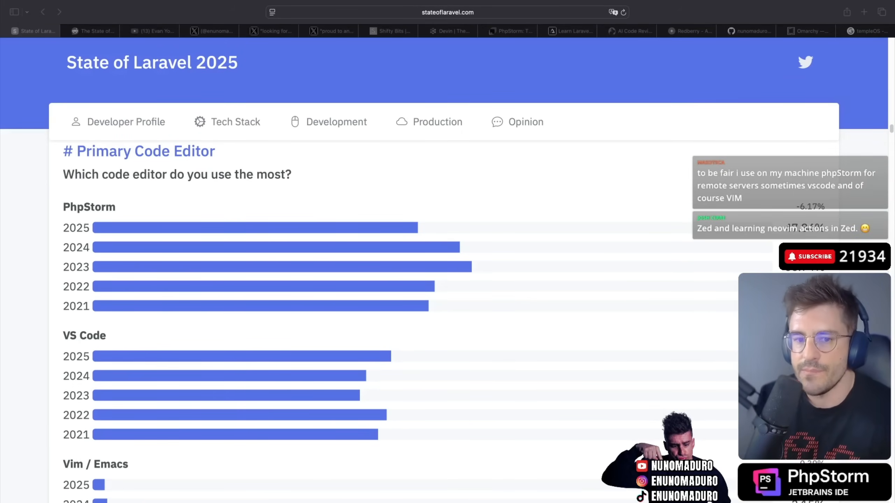
{"action": "scroll", "scroll_direction": "down", "scroll_amount": 3}
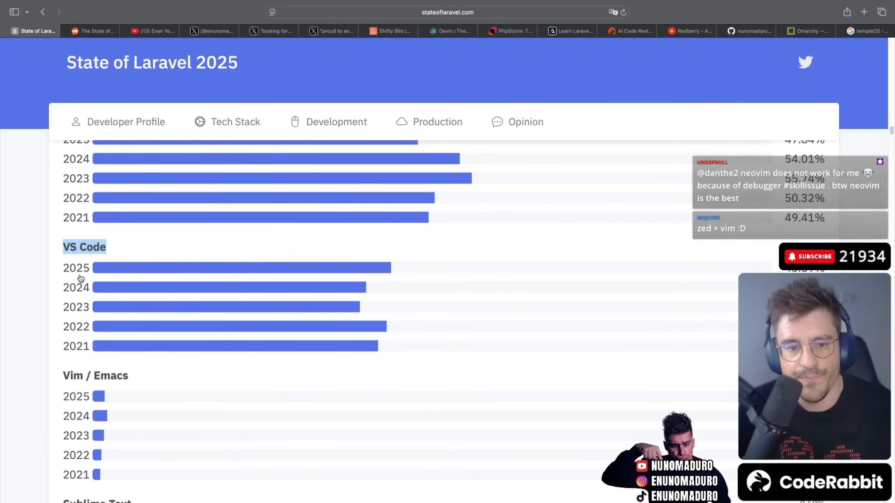
{"action": "mouse_move", "coordinate": [142, 270]}
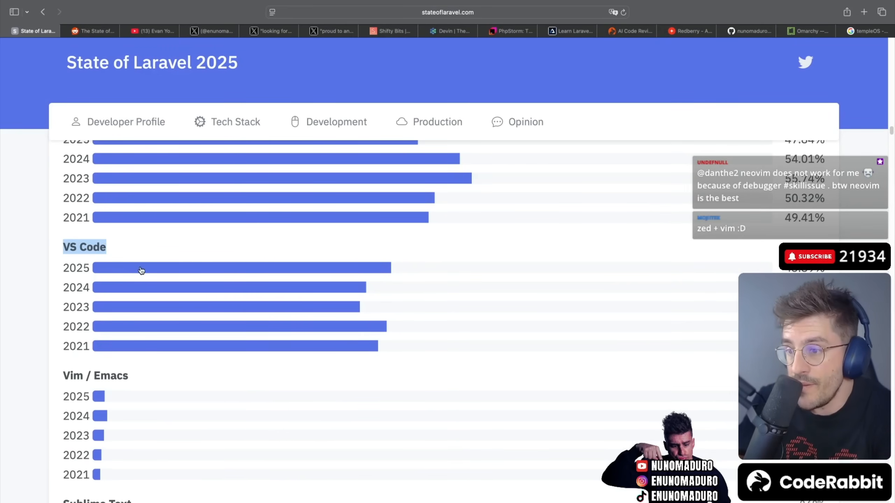
{"action": "scroll", "scroll_direction": "down", "scroll_amount": 3}
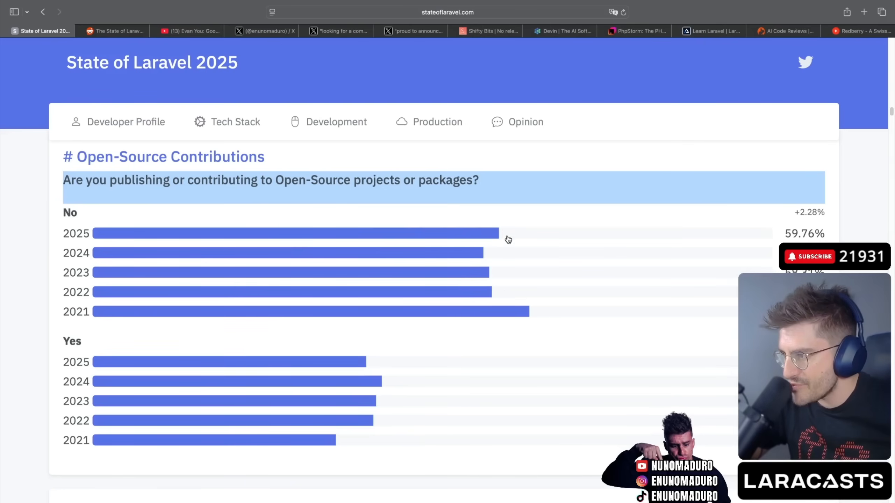
{"action": "mouse_move", "coordinate": [485, 225]}
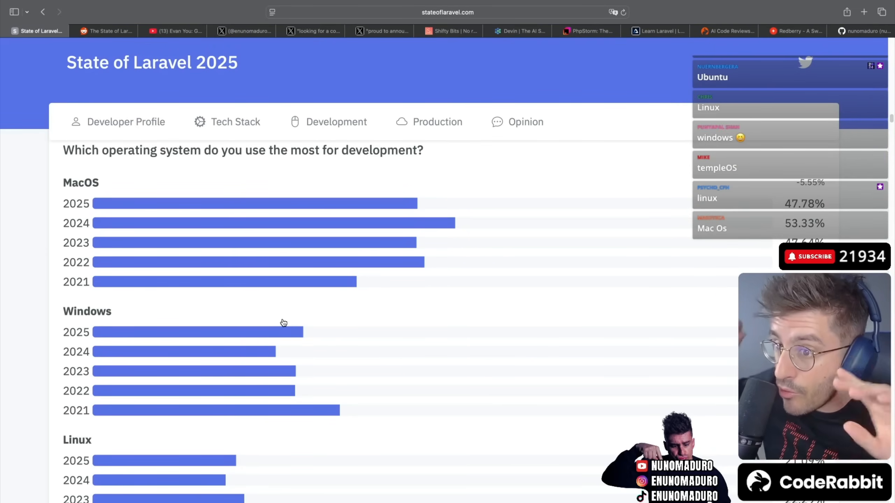
{"action": "scroll", "scroll_direction": "down", "scroll_amount": 3}
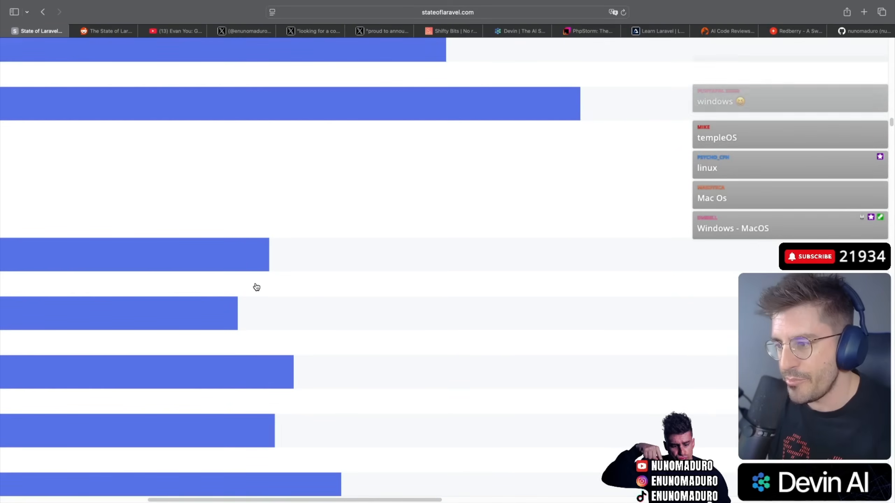
{"action": "scroll", "scroll_direction": "down", "scroll_amount": 3}
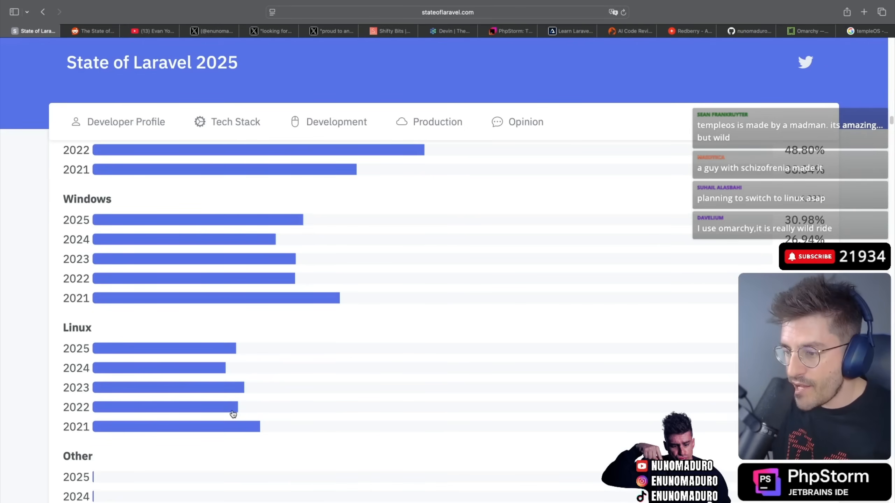
{"action": "scroll", "scroll_direction": "down", "scroll_amount": 3}
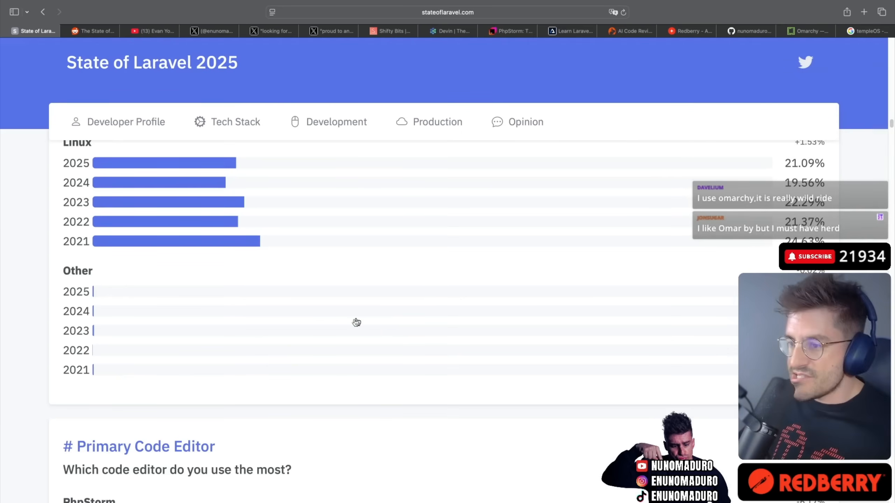
{"action": "scroll", "scroll_direction": "down", "scroll_amount": 3}
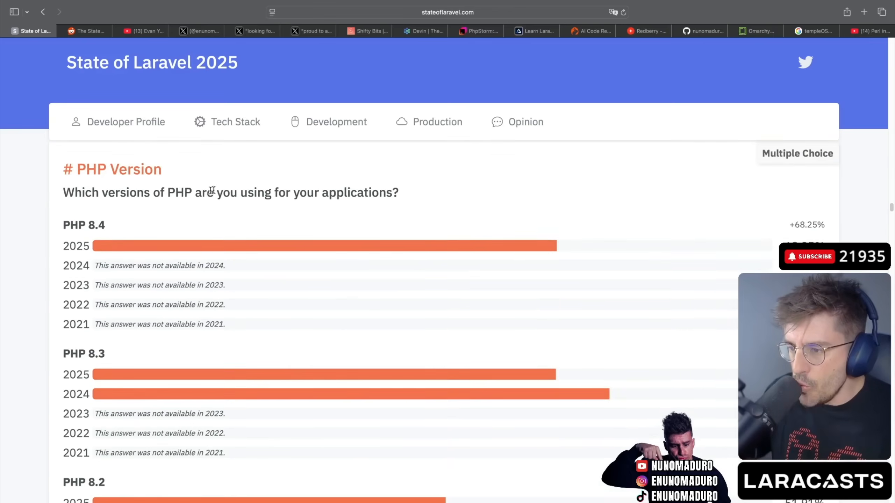
{"action": "scroll", "scroll_direction": "down", "scroll_amount": 3}
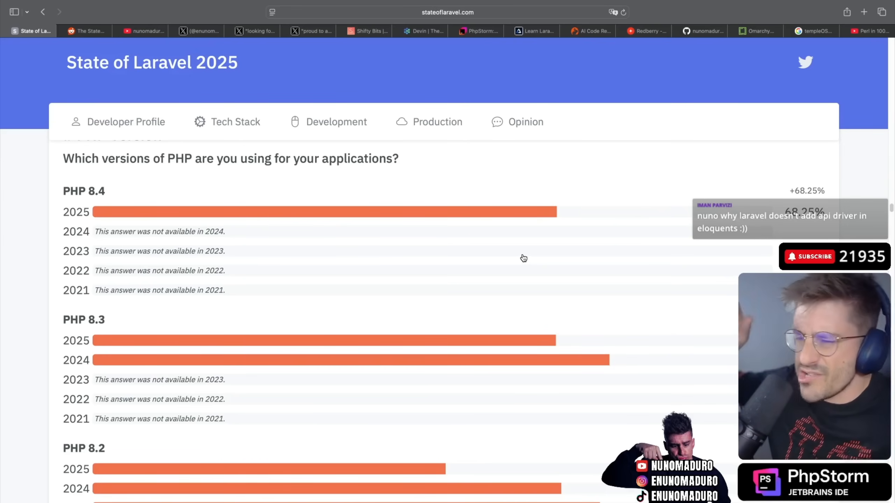
{"action": "scroll", "scroll_direction": "down", "scroll_amount": 3}
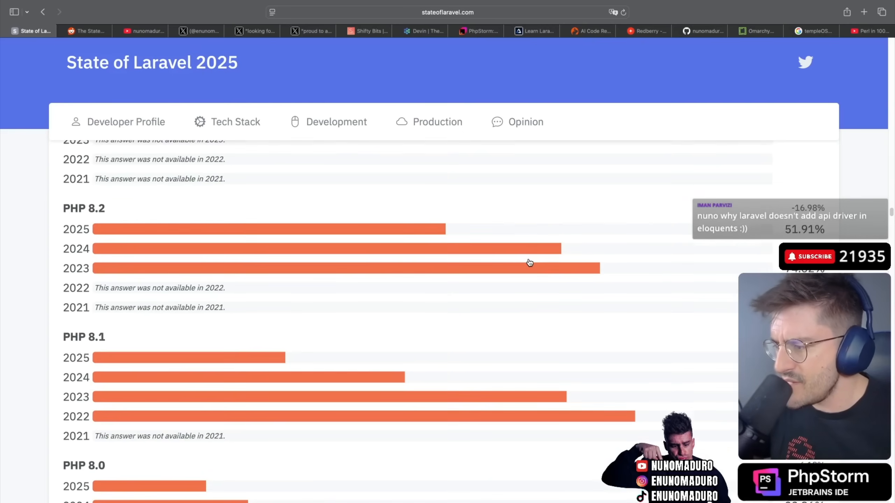
{"action": "scroll", "scroll_direction": "down", "scroll_amount": 3}
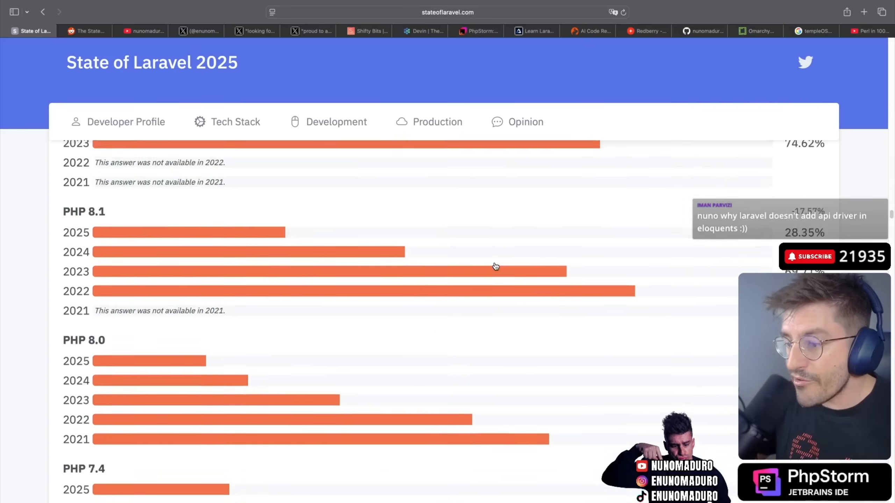
{"action": "scroll", "scroll_direction": "down", "scroll_amount": 3}
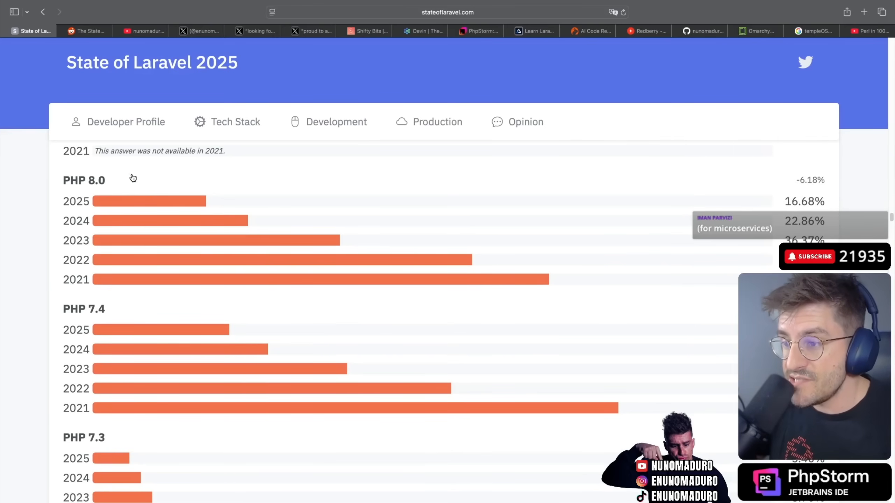
{"action": "mouse_move", "coordinate": [199, 207]}
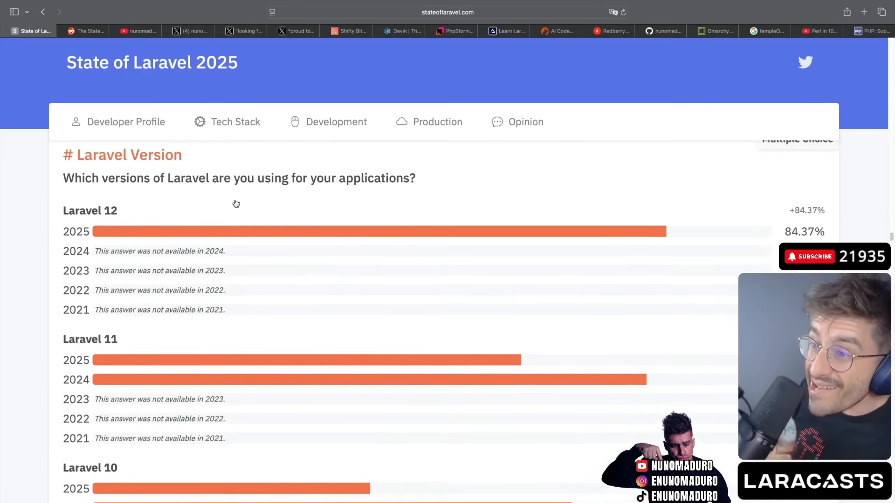
{"action": "scroll", "scroll_direction": "down", "scroll_amount": 3}
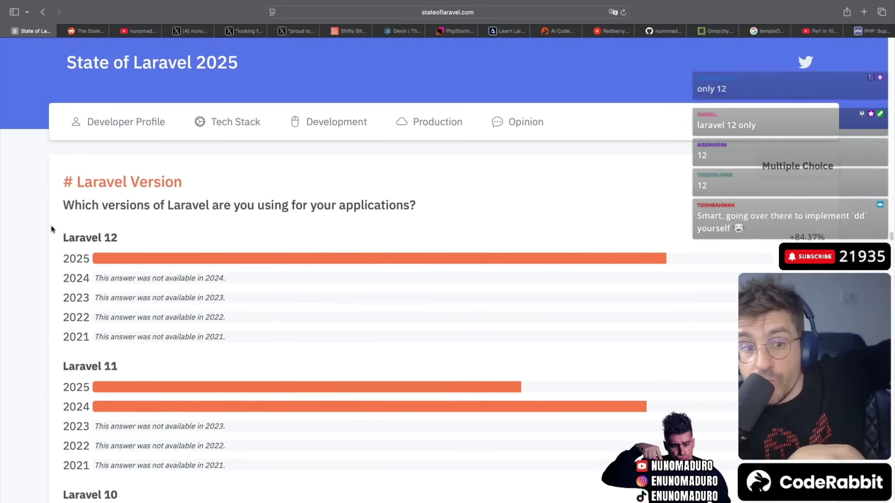
{"action": "scroll", "scroll_direction": "down", "scroll_amount": 3}
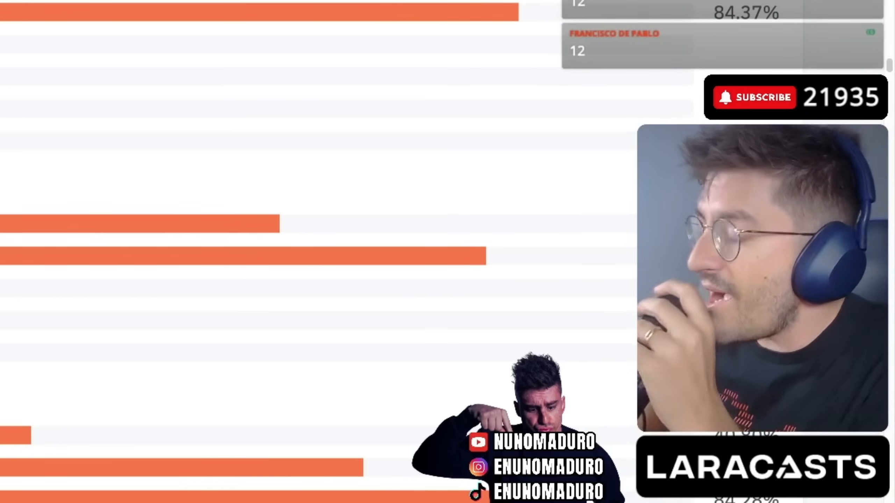
{"action": "scroll", "scroll_direction": "down", "scroll_amount": 3}
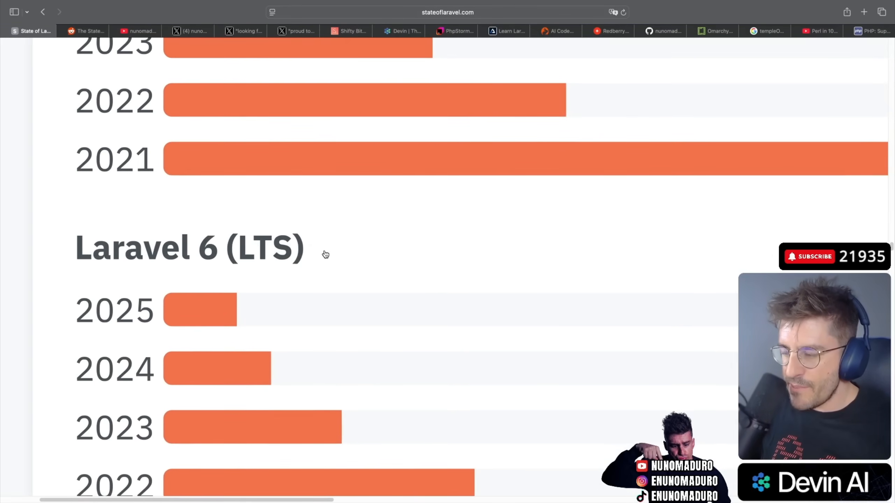
{"action": "scroll", "scroll_direction": "up", "scroll_amount": 3}
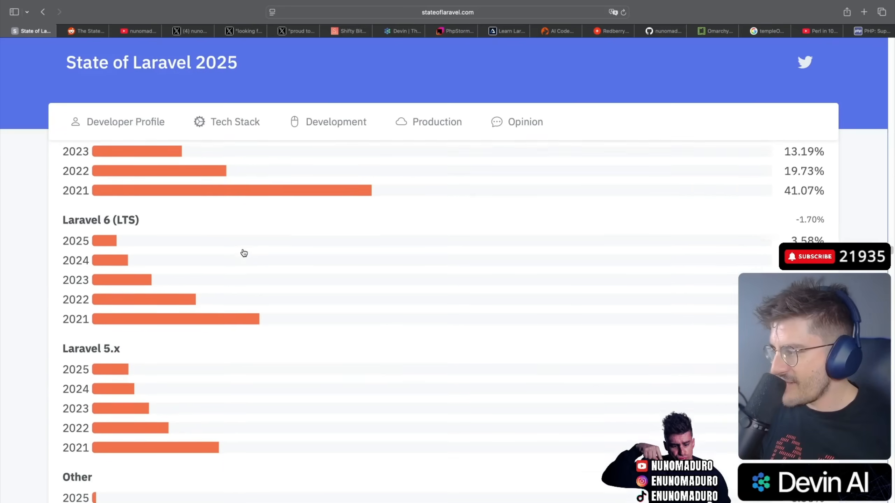